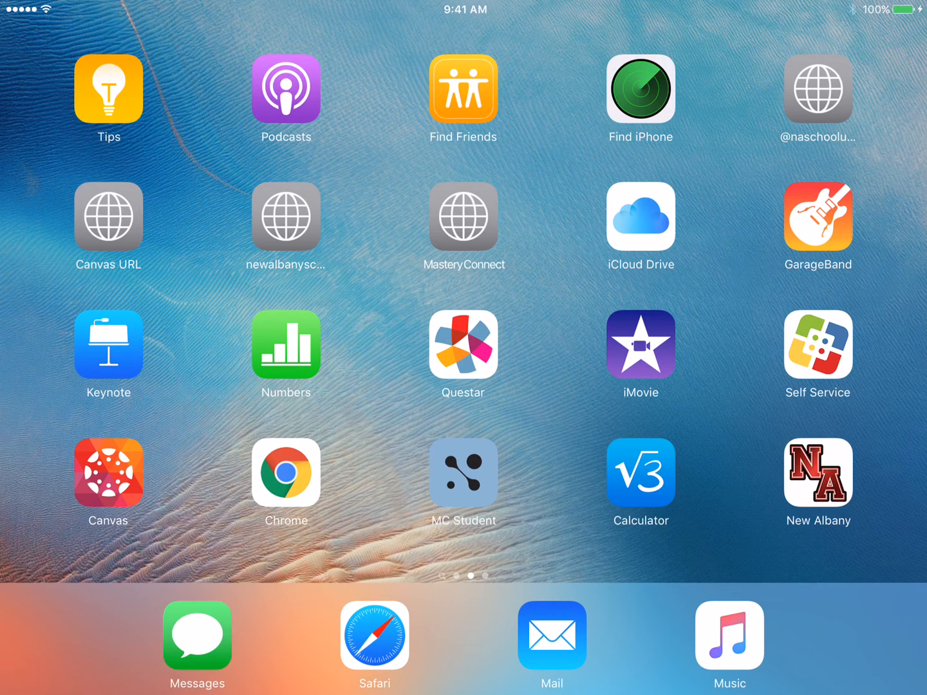
- Swipe across Home Screen pages and return to the first page showing Settings
{"action": "scroll", "scroll_direction": "right", "scroll_amount": 3}
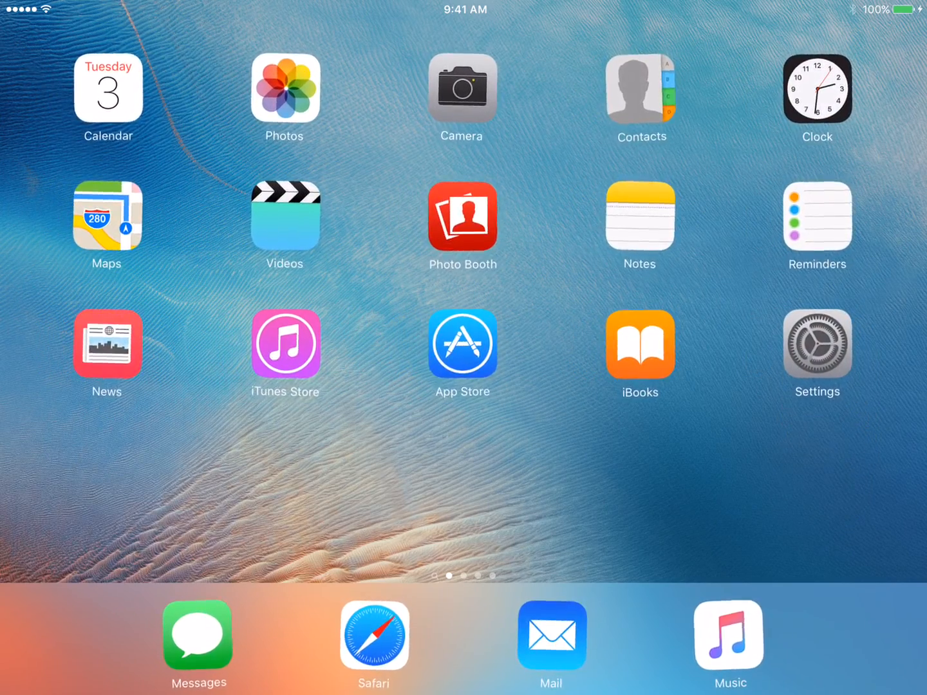
{"action": "scroll", "scroll_direction": "left", "scroll_amount": 3}
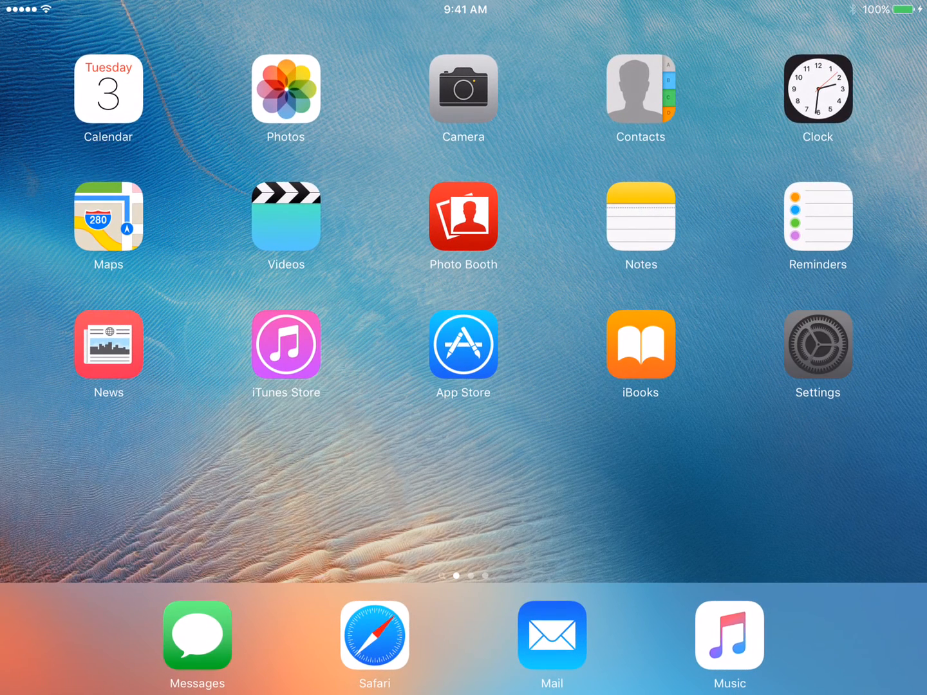
- Launch Settings and go to Accessibility under General
{"action": "left_click", "coordinate": [817, 345]}
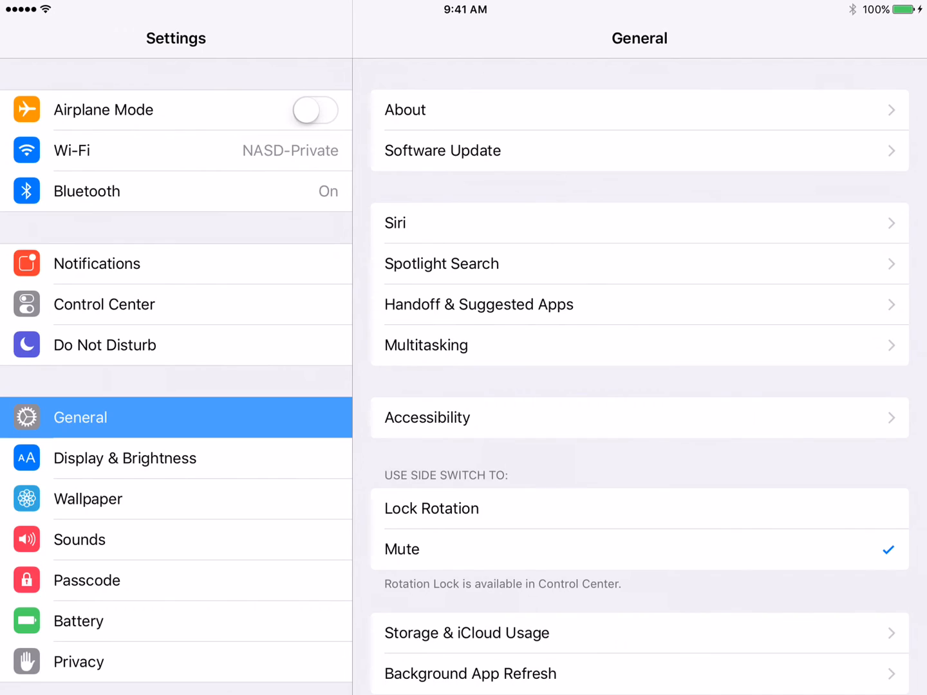
{"action": "left_click", "coordinate": [428, 417]}
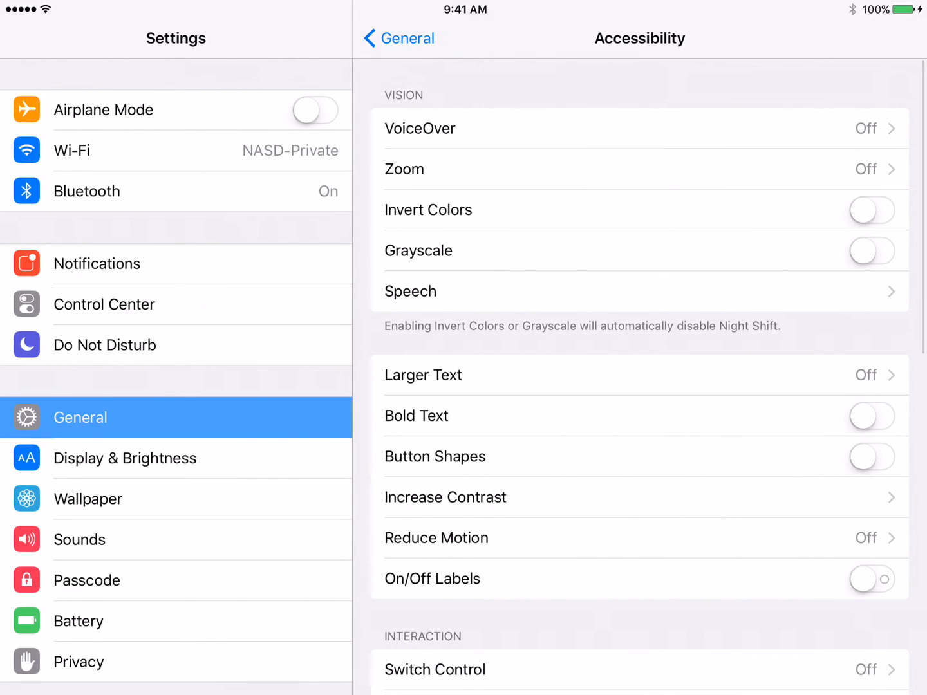
- Scroll down the Accessibility list to reach Guided Access, which is switched on
{"action": "scroll", "scroll_direction": "down", "scroll_amount": 3}
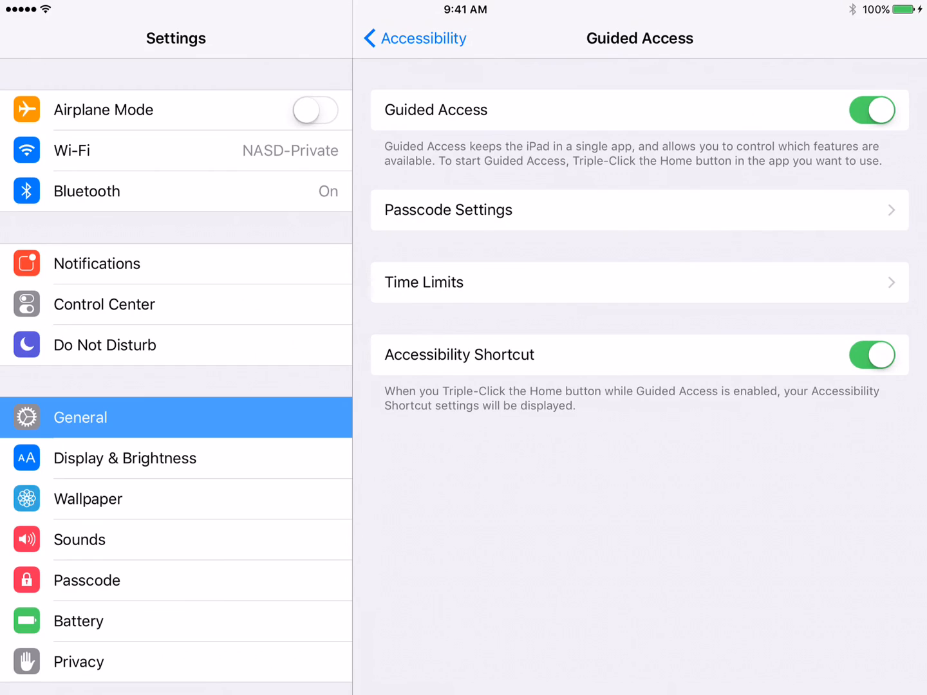
- Toggle the Accessibility Shortcut off, on, then off again, leaving Guided Access on
{"action": "left_click", "coordinate": [872, 355]}
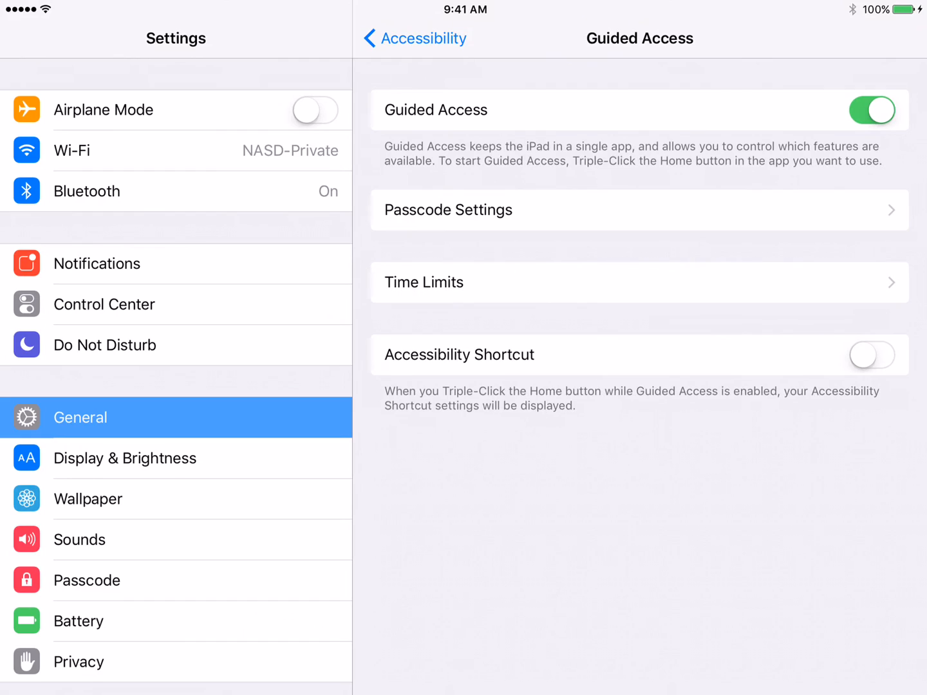
{"action": "left_click", "coordinate": [871, 355]}
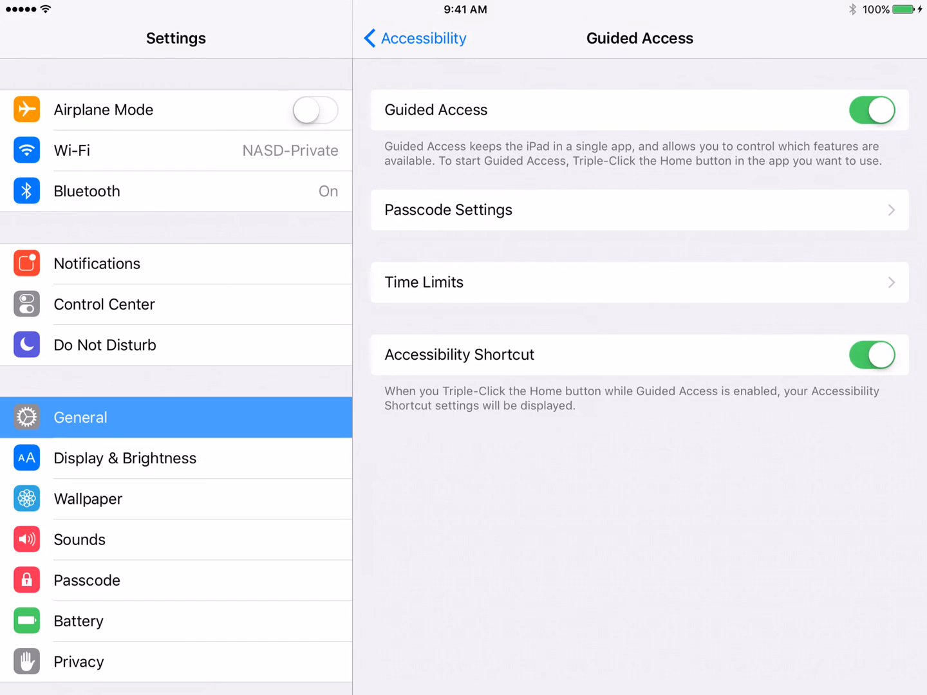
{"action": "left_click", "coordinate": [872, 355]}
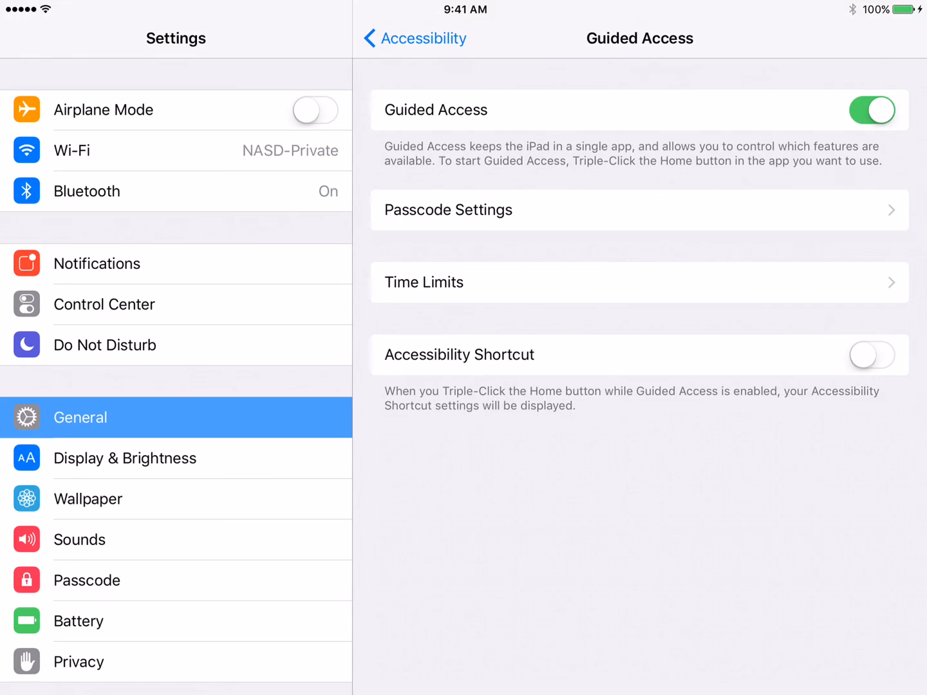